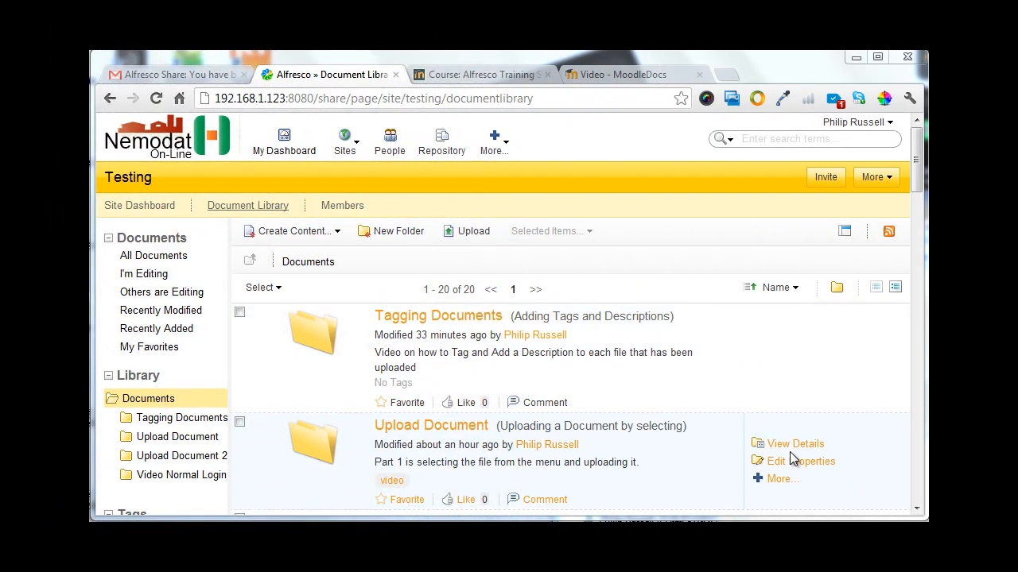
{"action": "mouse_move", "coordinate": [353, 330]}
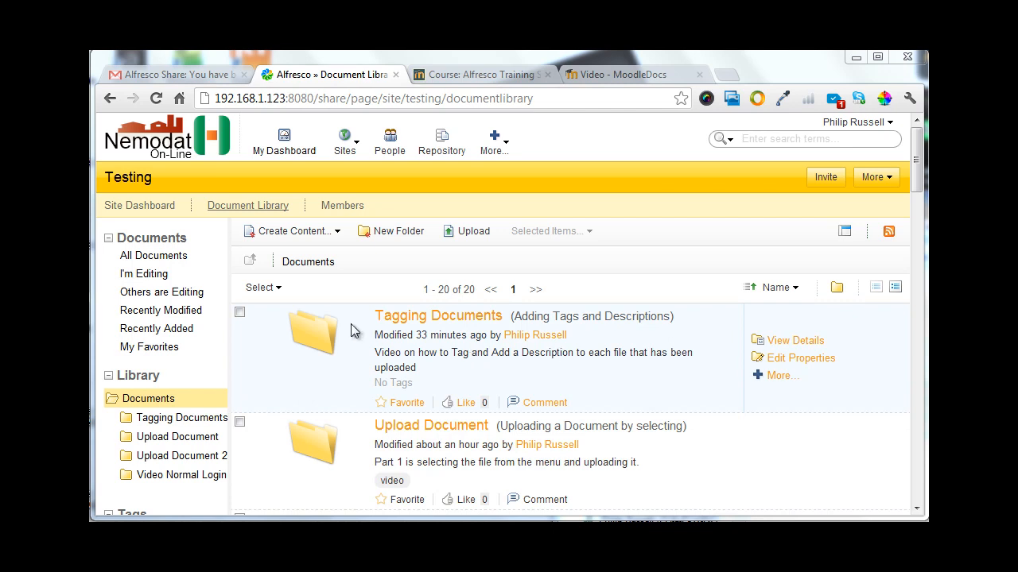
{"action": "mouse_move", "coordinate": [442, 325]}
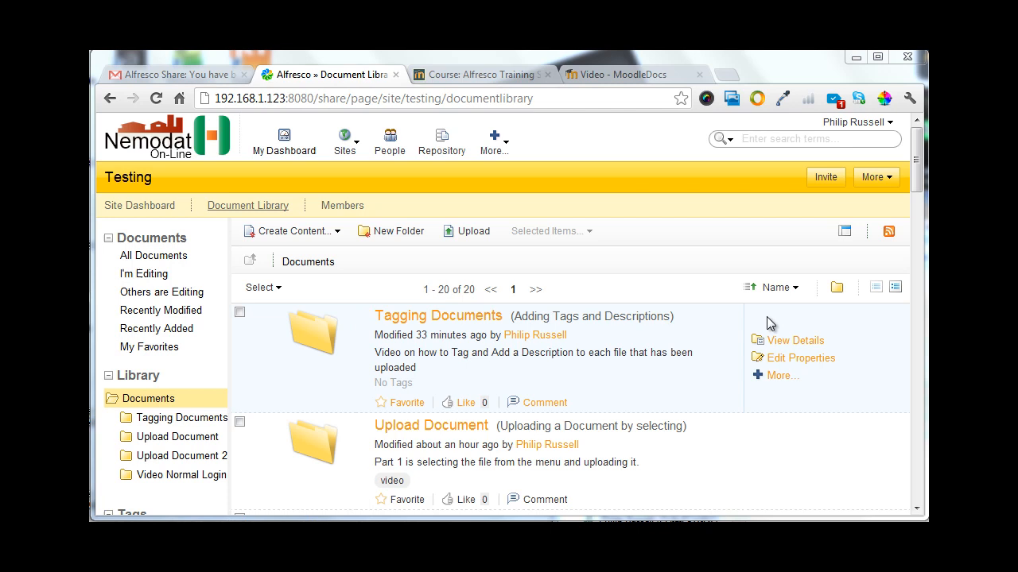
Scroll the Document Library down until the sidebar Tags panel with counts is visible.
{"action": "scroll", "scroll_direction": "down", "scroll_amount": 3}
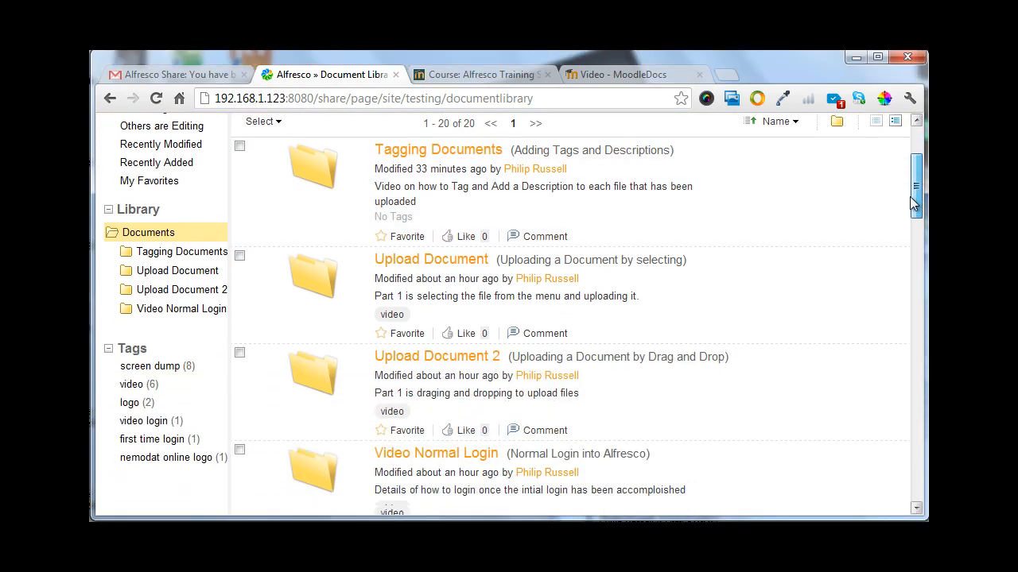
{"action": "scroll", "scroll_direction": "down", "scroll_amount": 3}
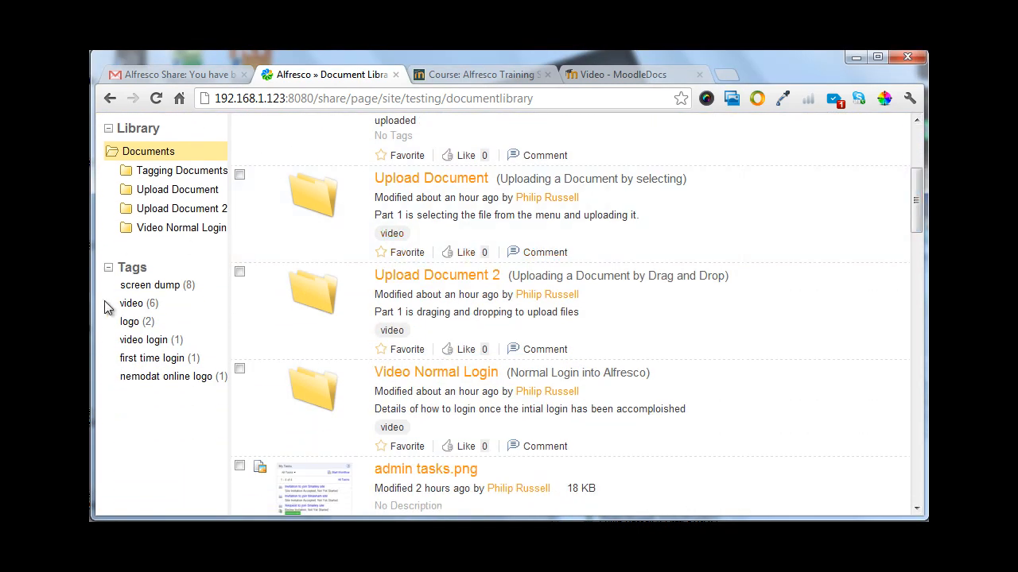
{"action": "mouse_move", "coordinate": [132, 268]}
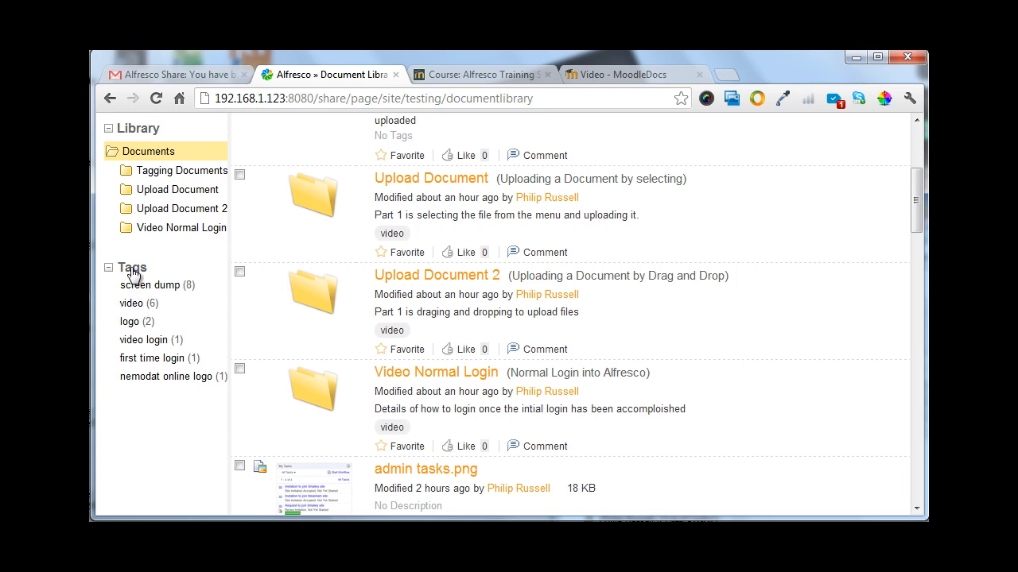
{"action": "mouse_move", "coordinate": [136, 270]}
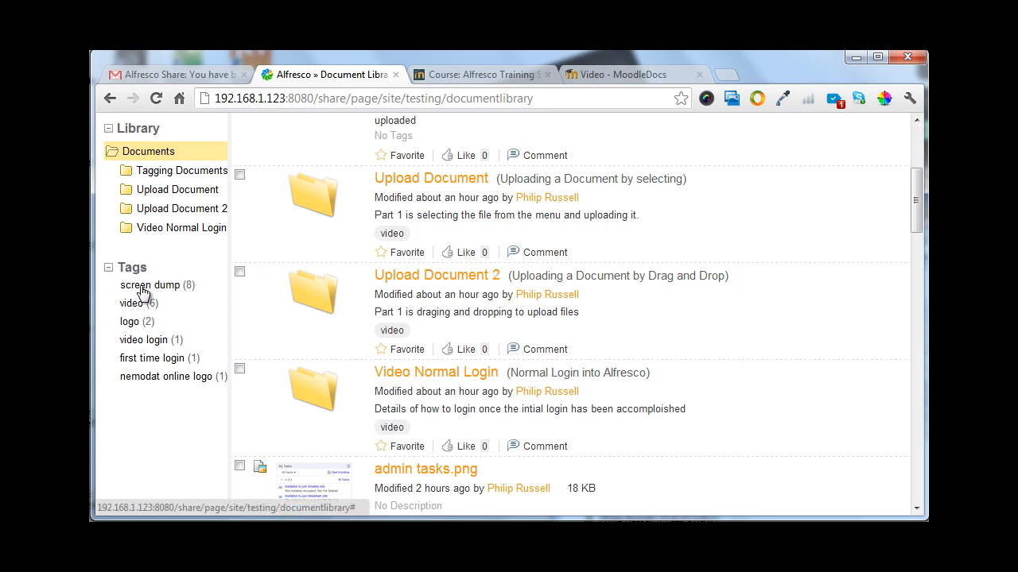
{"action": "mouse_move", "coordinate": [132, 310]}
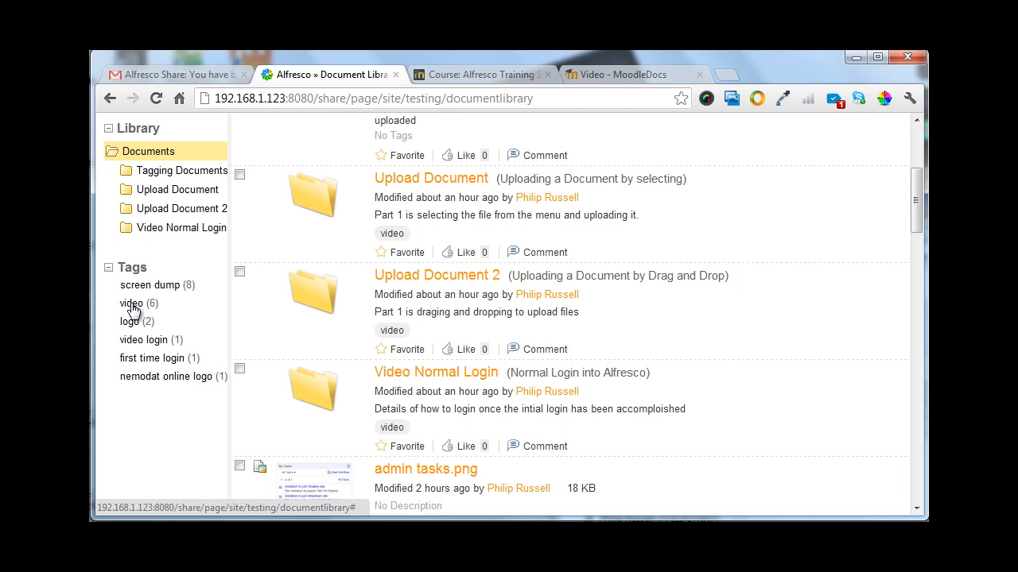
Filter the library by the 'video' tag, listing its 6 items.
{"action": "left_click", "coordinate": [129, 303]}
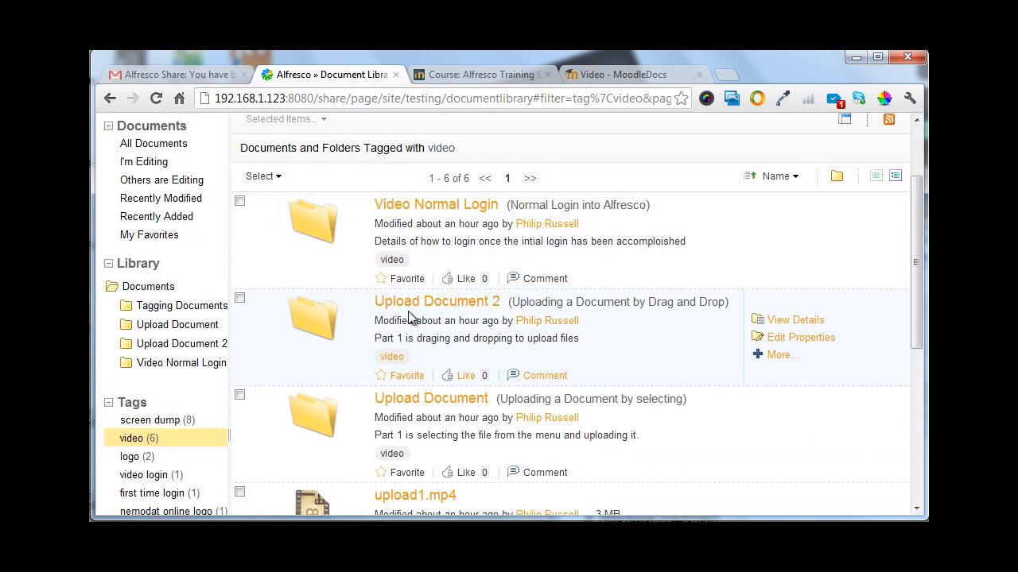
{"action": "scroll", "scroll_direction": "down", "scroll_amount": 3}
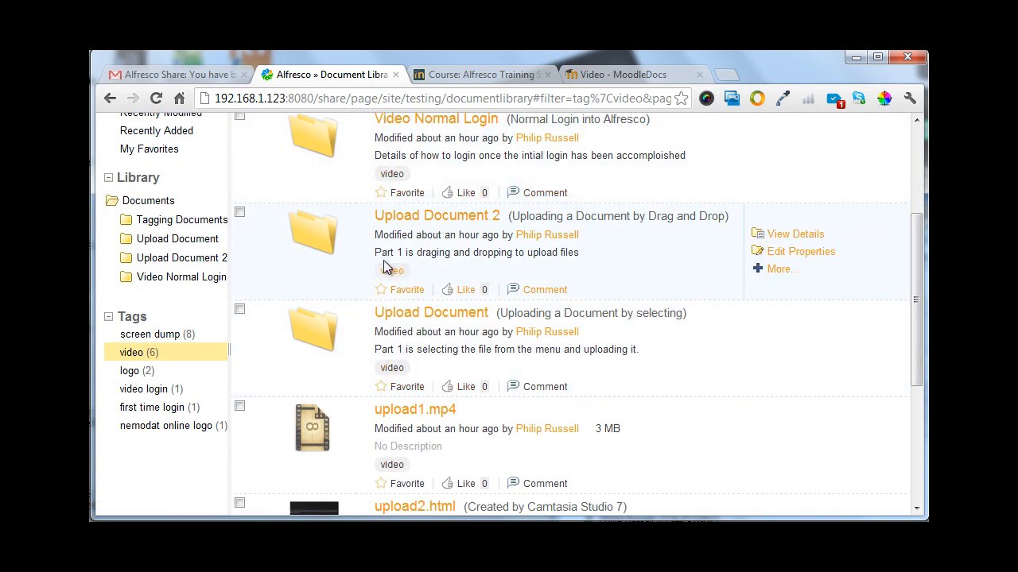
{"action": "mouse_move", "coordinate": [373, 441]}
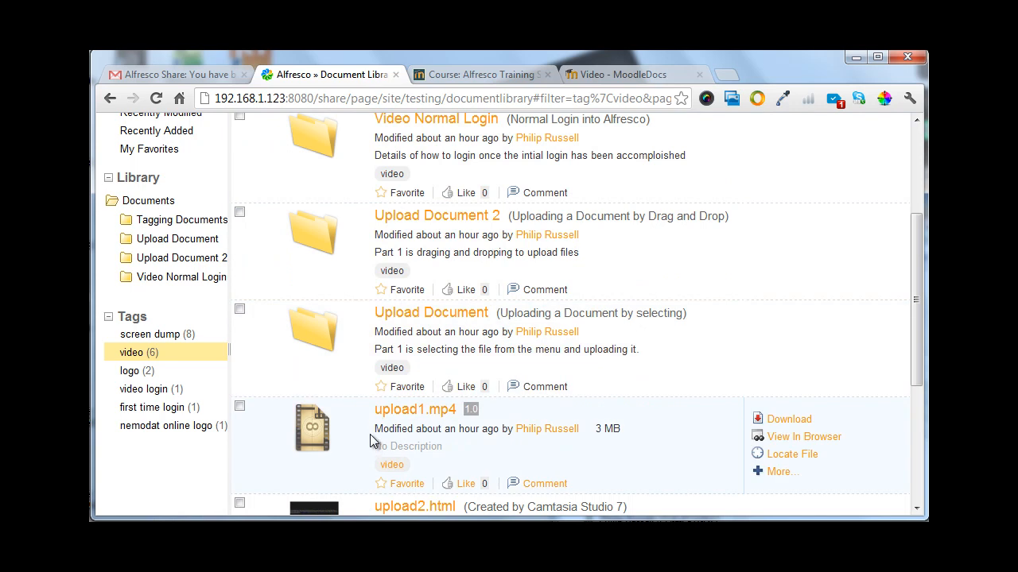
{"action": "mouse_move", "coordinate": [141, 340]}
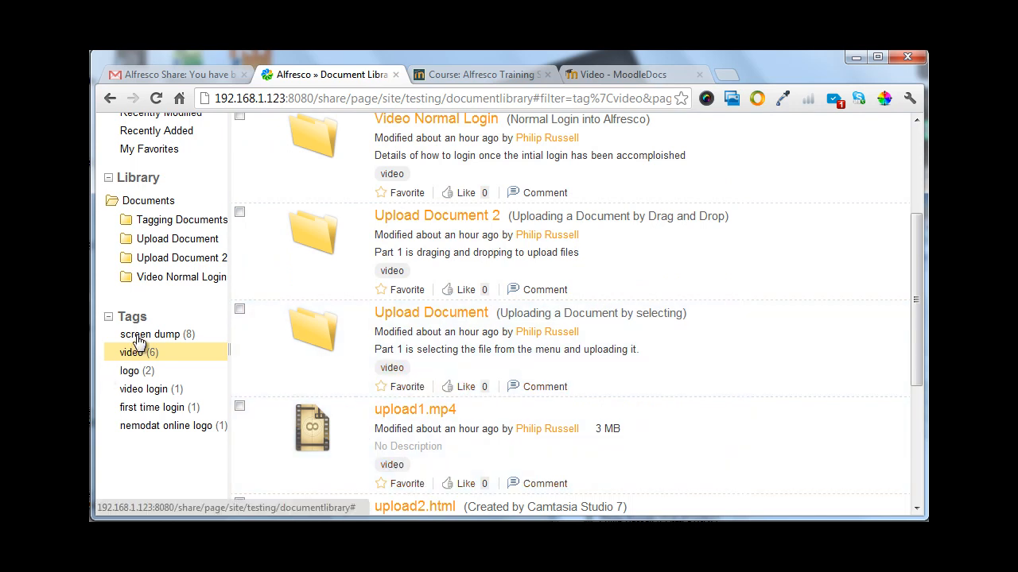
Filter the library by the 'screen dump' tag, listing its 8 items such as admin tasks.png.
{"action": "left_click", "coordinate": [150, 334]}
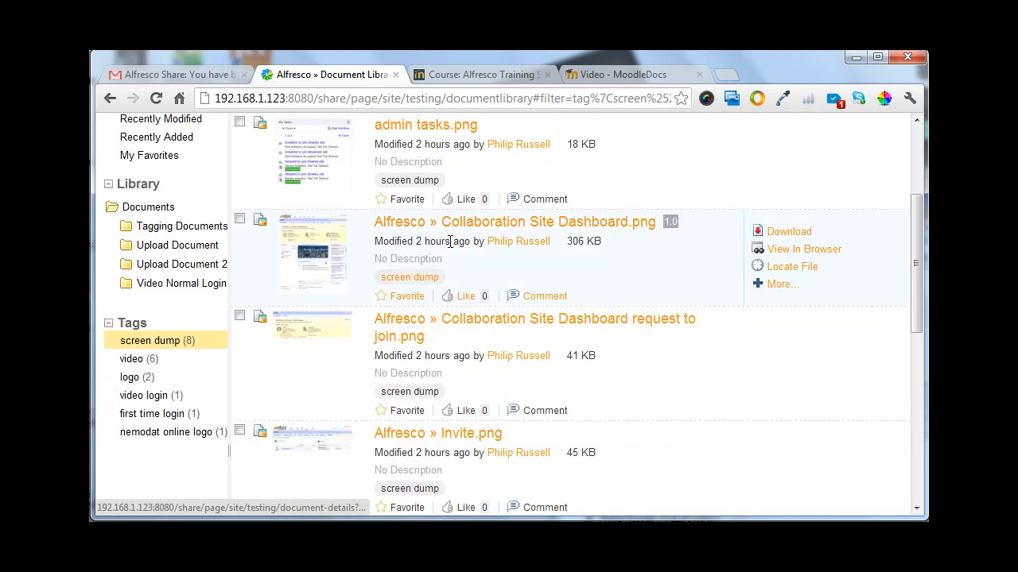
{"action": "mouse_move", "coordinate": [924, 292]}
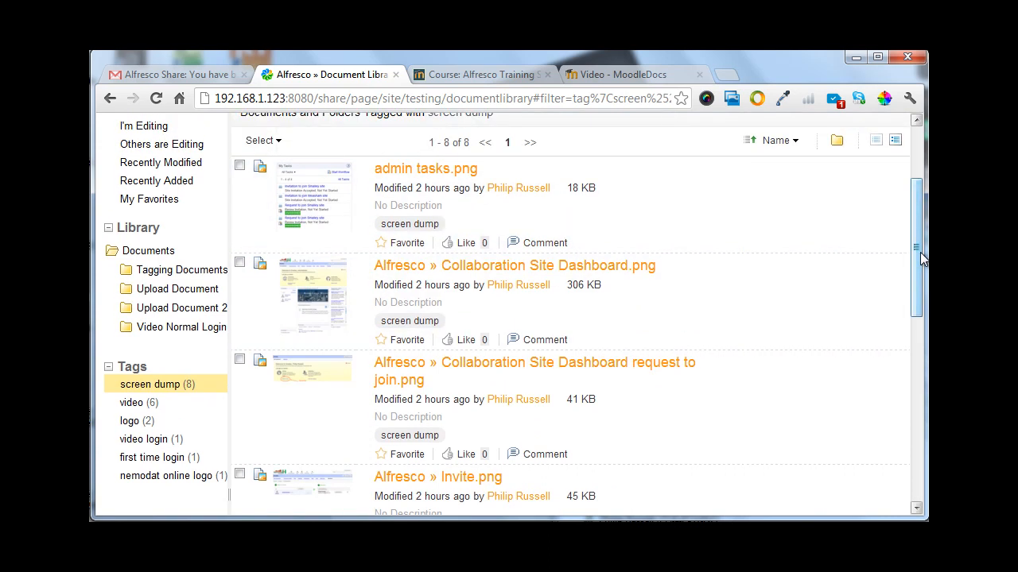
{"action": "scroll", "scroll_direction": "down", "scroll_amount": 3}
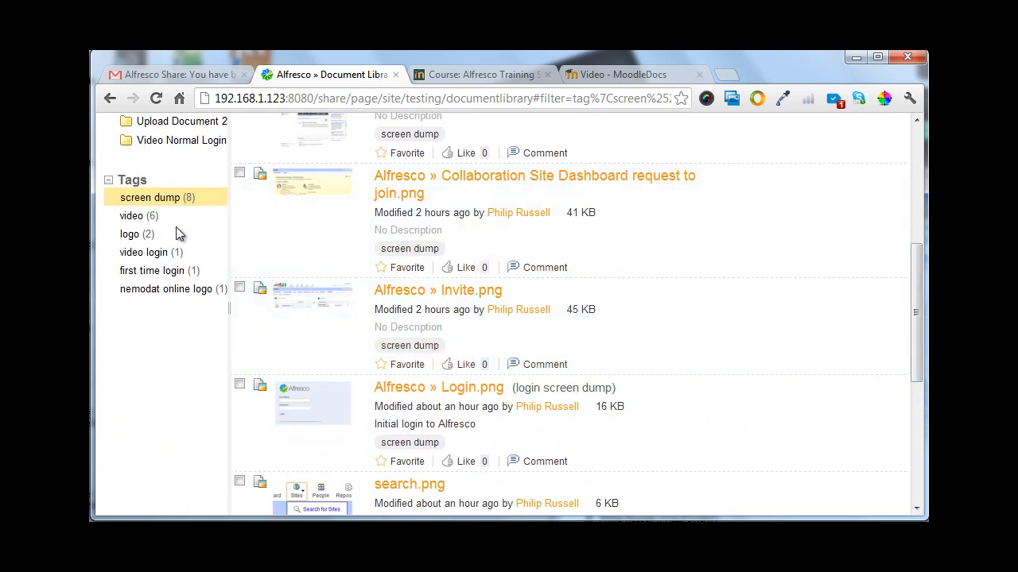
{"action": "mouse_move", "coordinate": [142, 275]}
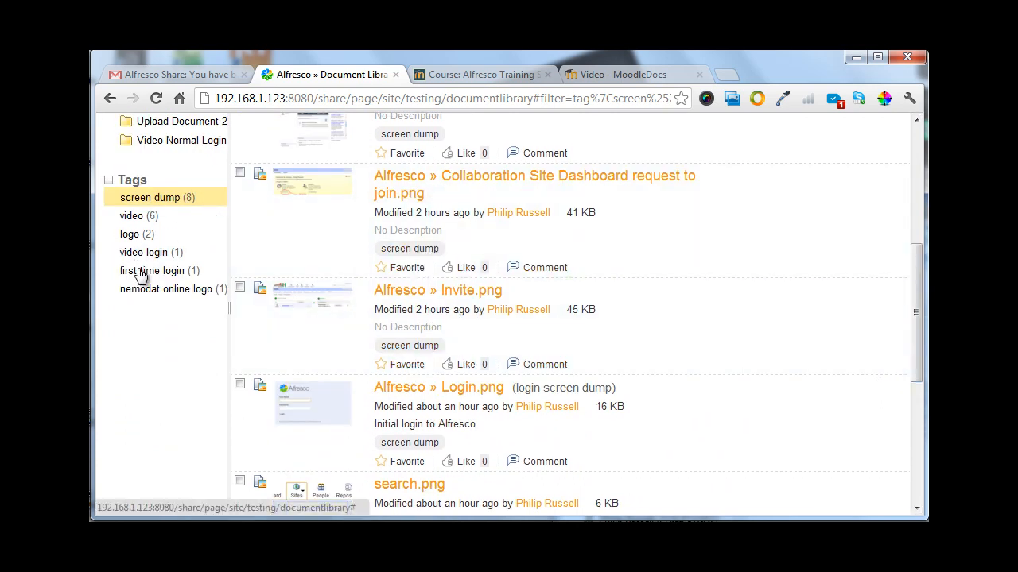
Filter the library by the 'first time login' tag, leaving only Nemodat online first login.docx.
{"action": "left_click", "coordinate": [151, 270]}
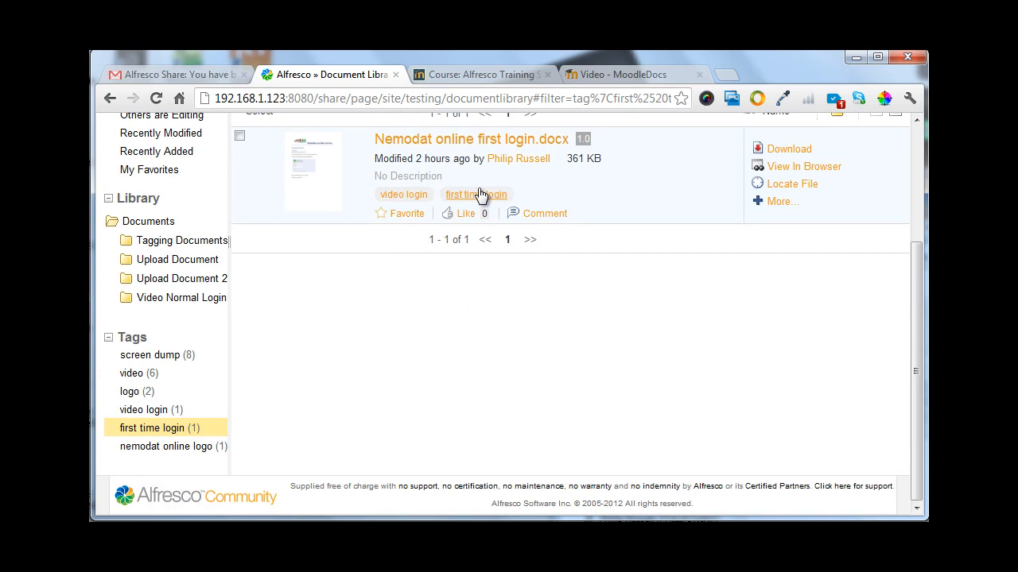
{"action": "mouse_move", "coordinate": [562, 193]}
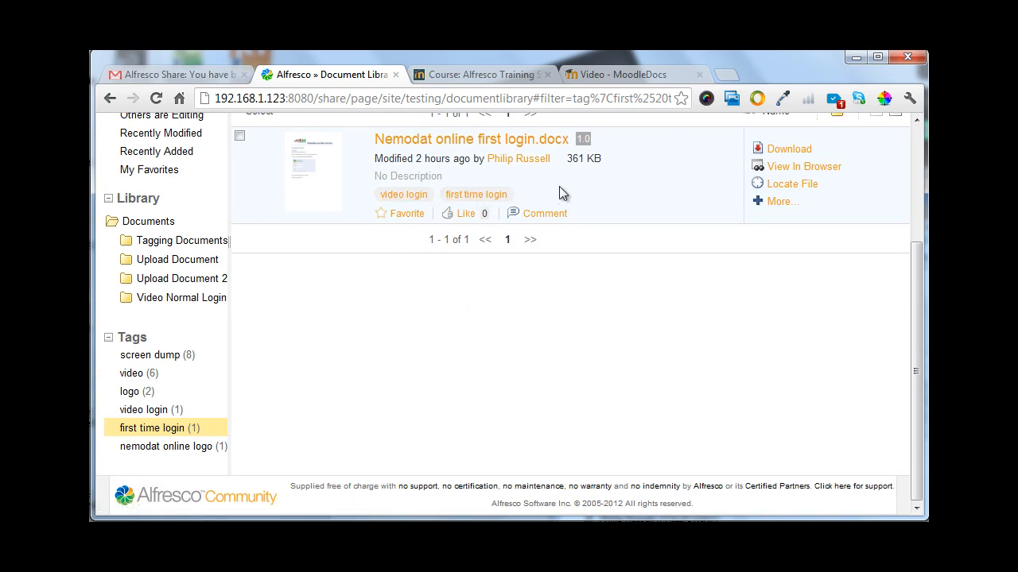
{"action": "mouse_move", "coordinate": [393, 176]}
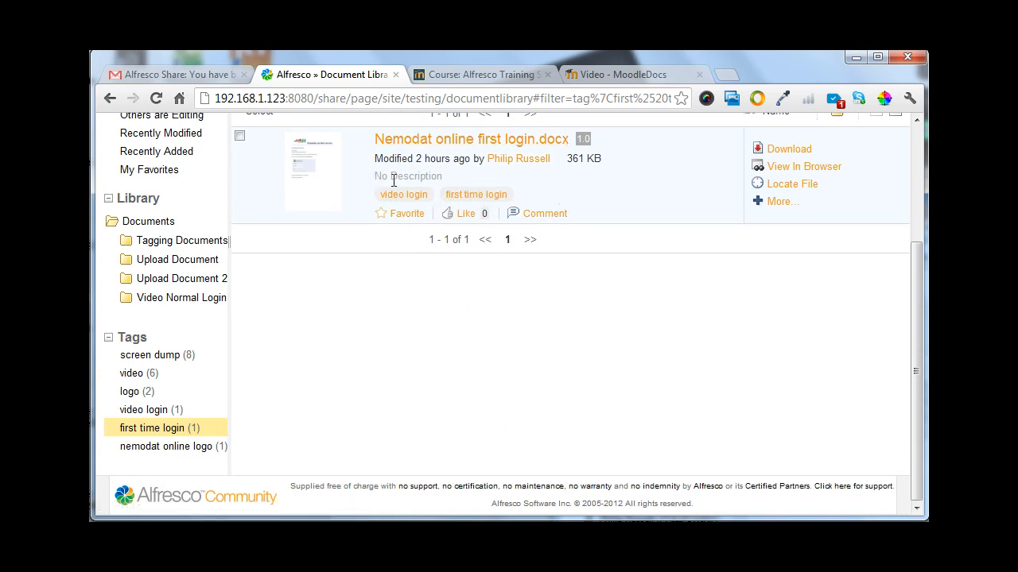
{"action": "mouse_move", "coordinate": [416, 200]}
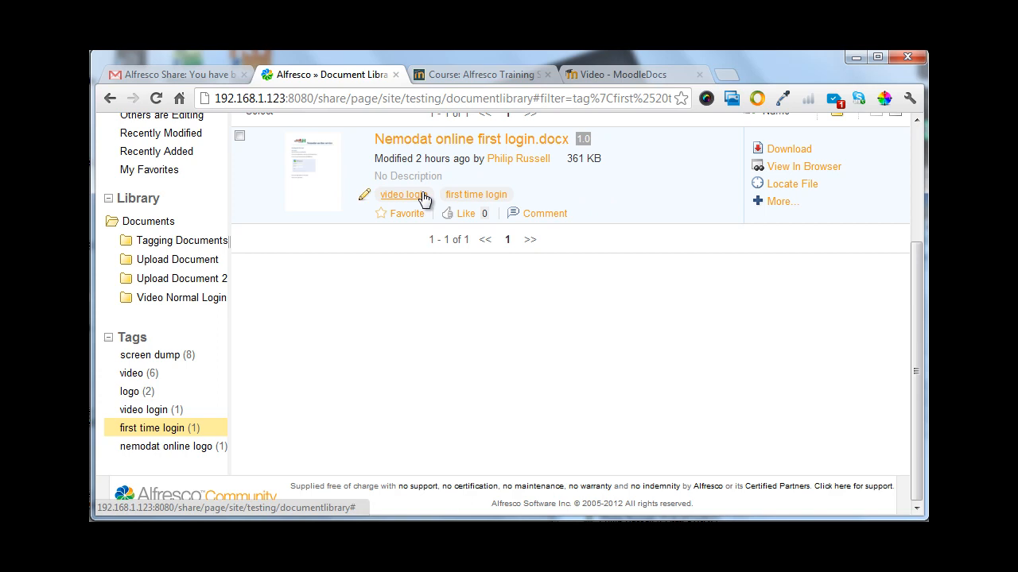